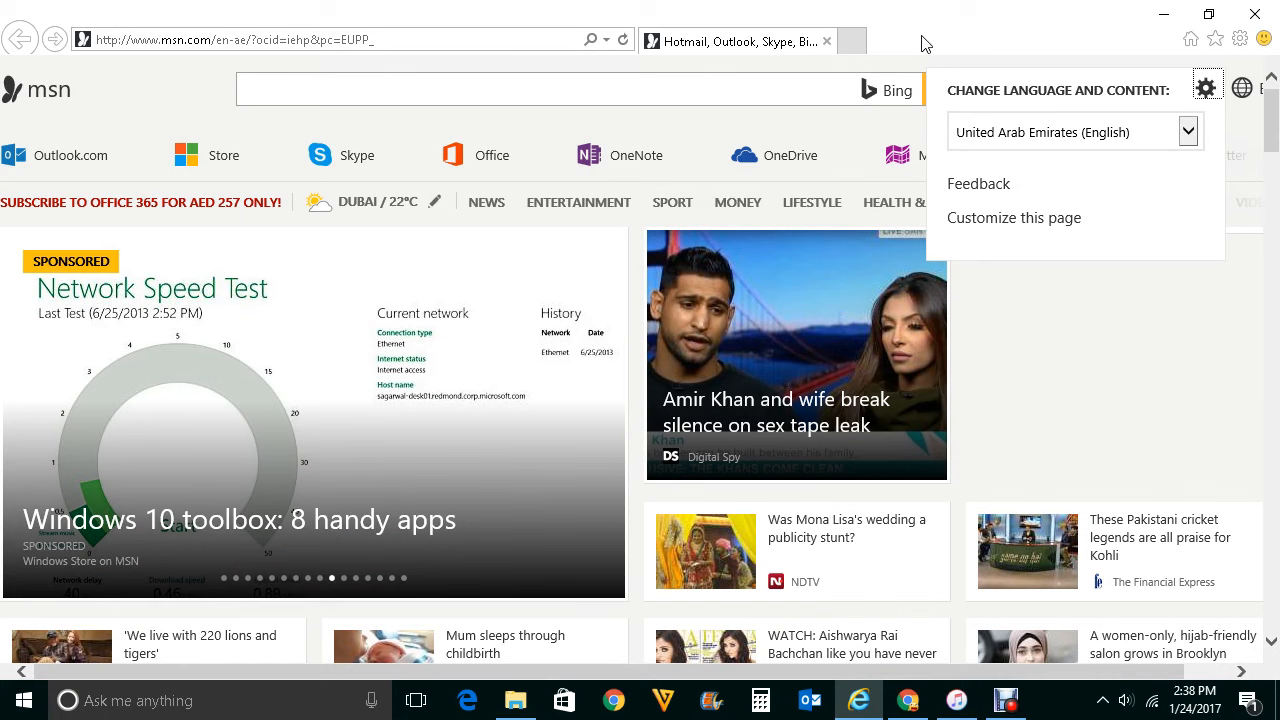
pyautogui.moveTo(1014, 46)
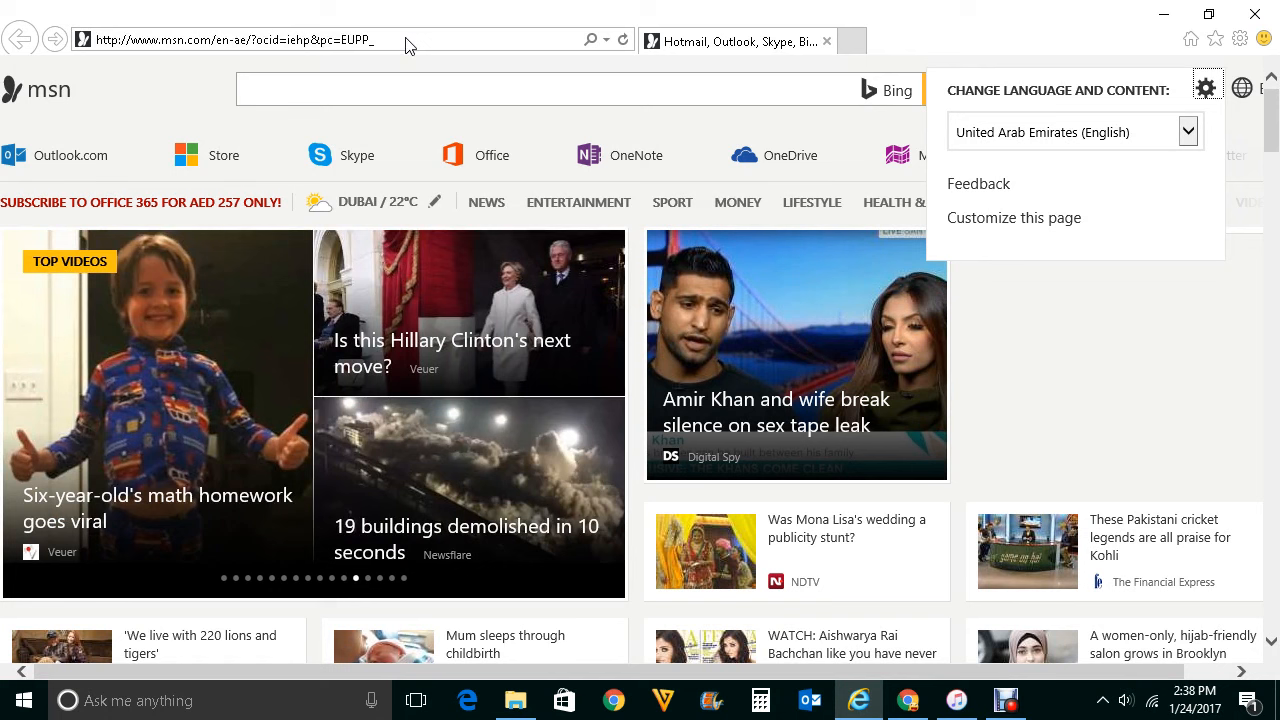
pyautogui.moveTo(370, 56)
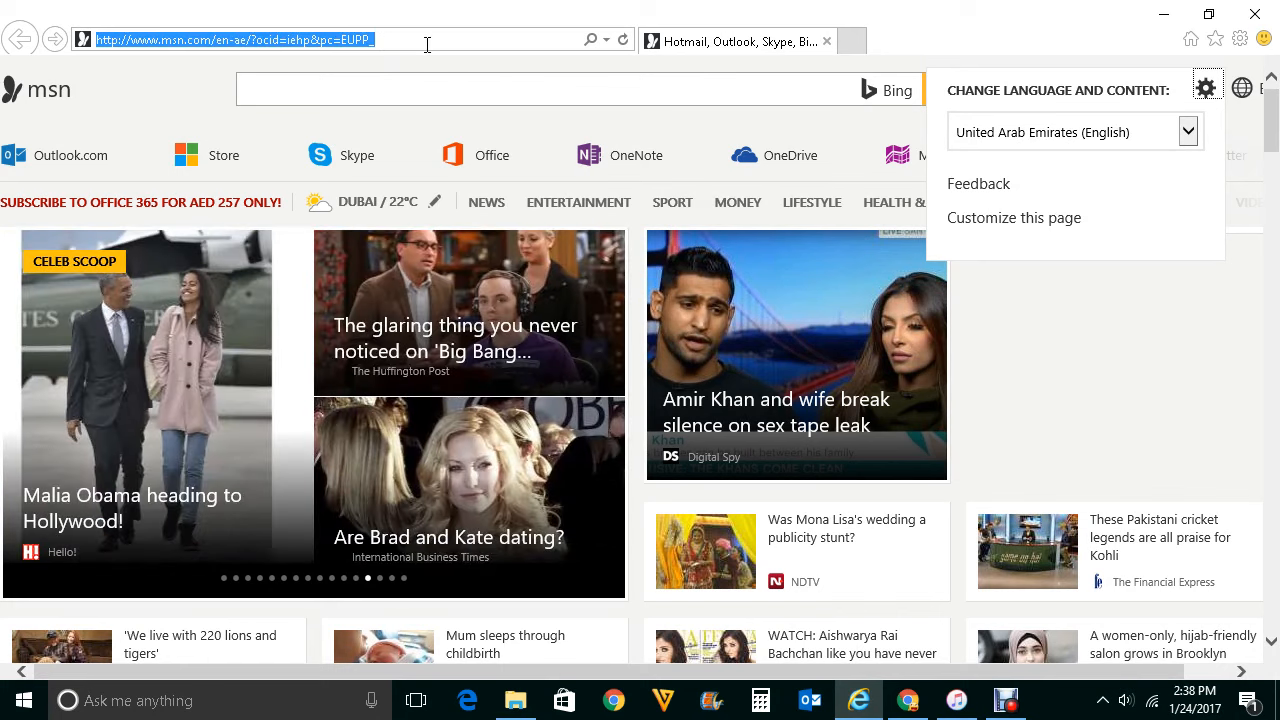
# Search 'how to make a cake' from the address bar, landing on Bing results
pyautogui.write('how to')
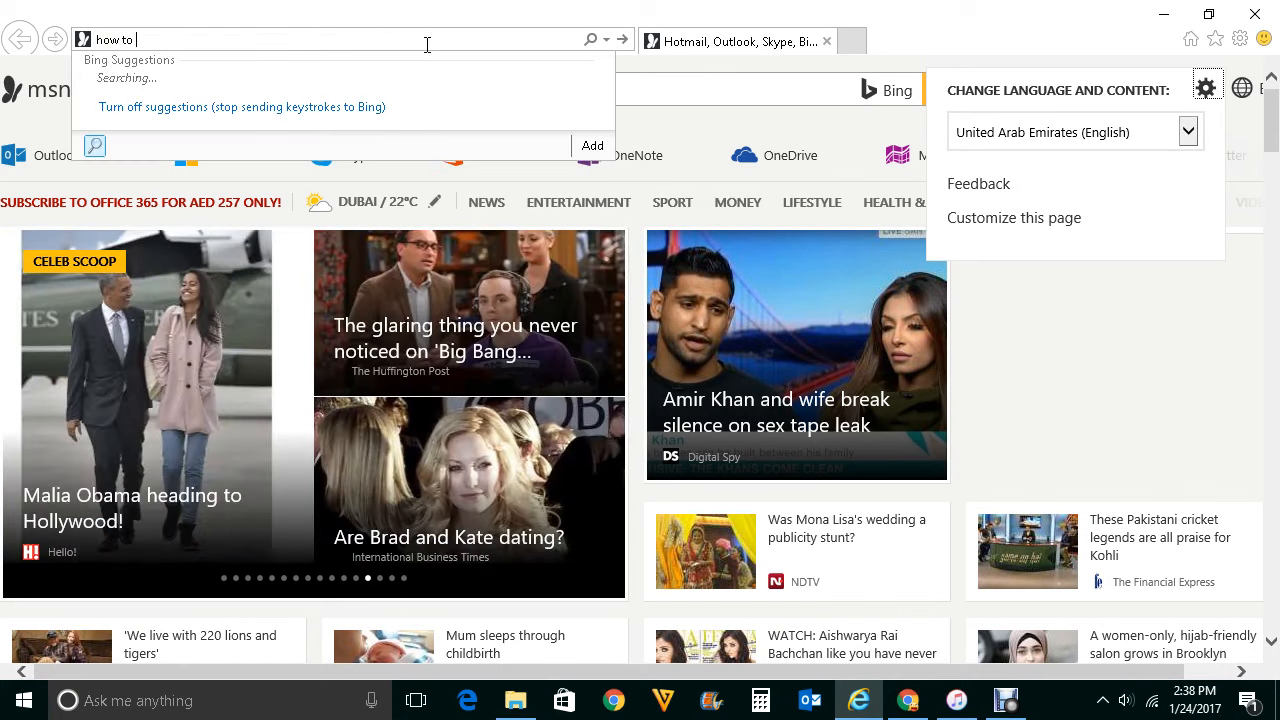
pyautogui.press('Return')
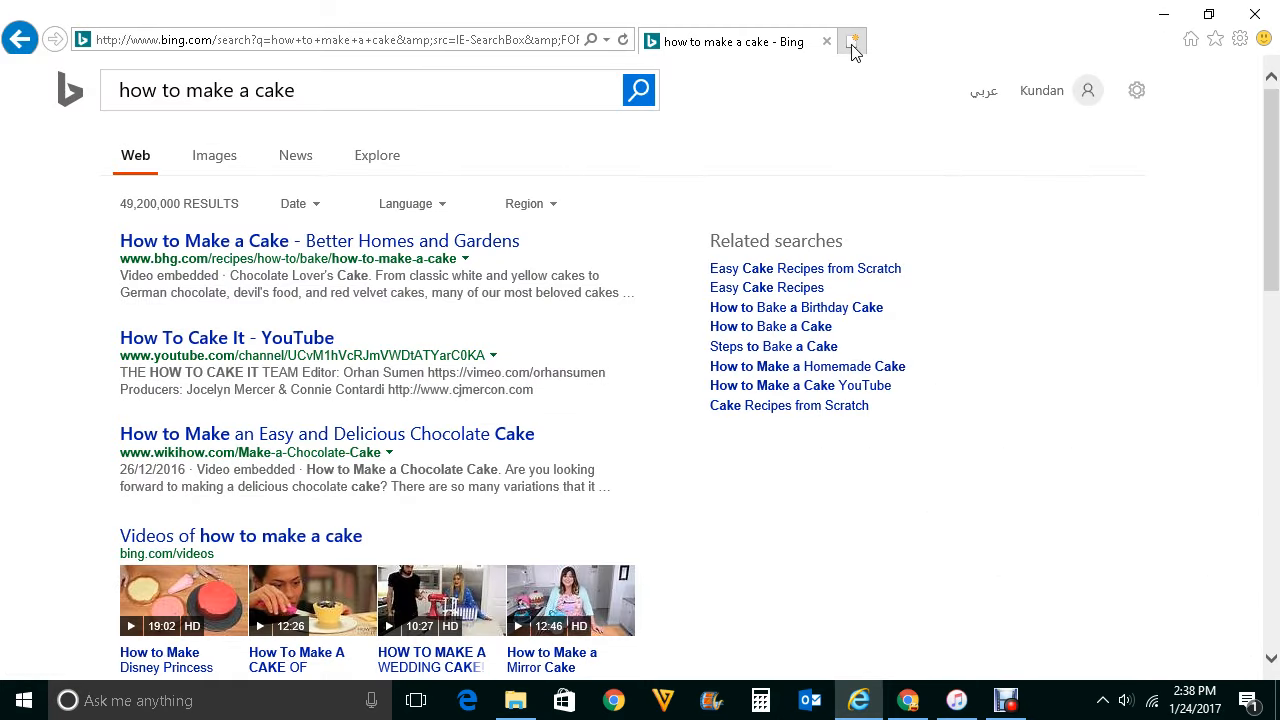
# Close the Bing results tab and bring up Manage Add-ons showing Search Providers
pyautogui.click(852, 40)
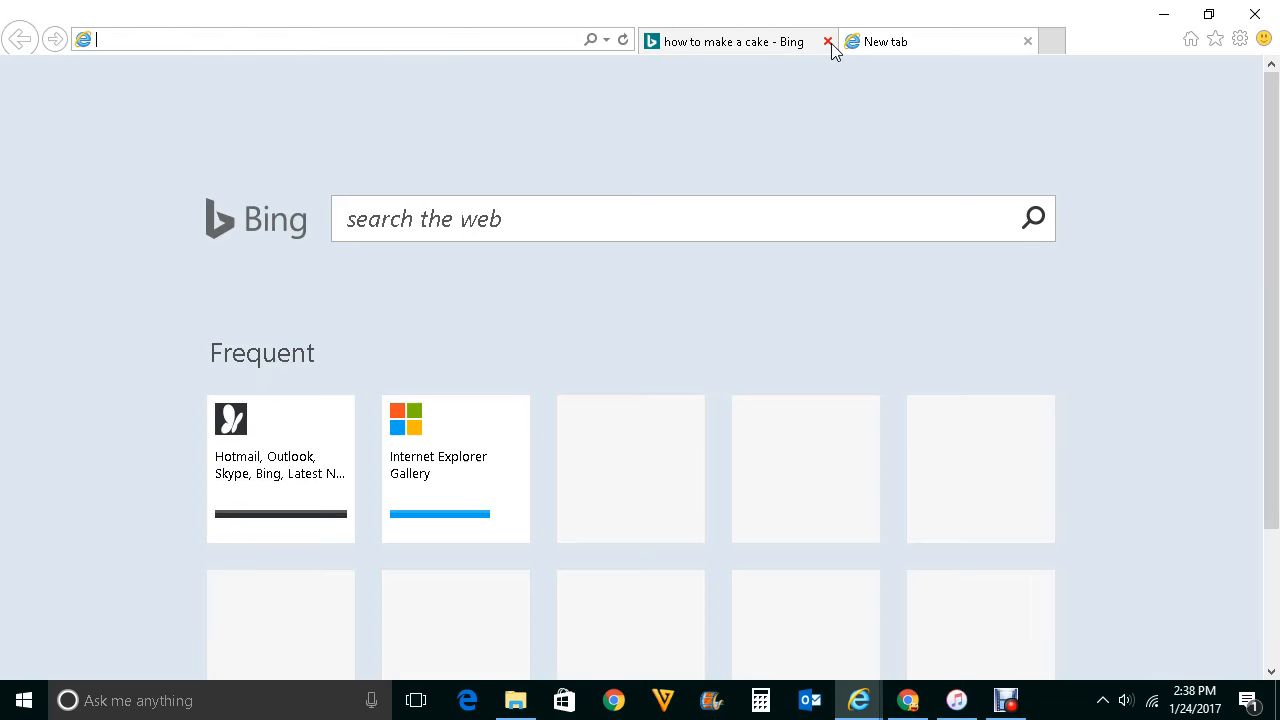
pyautogui.click(828, 40)
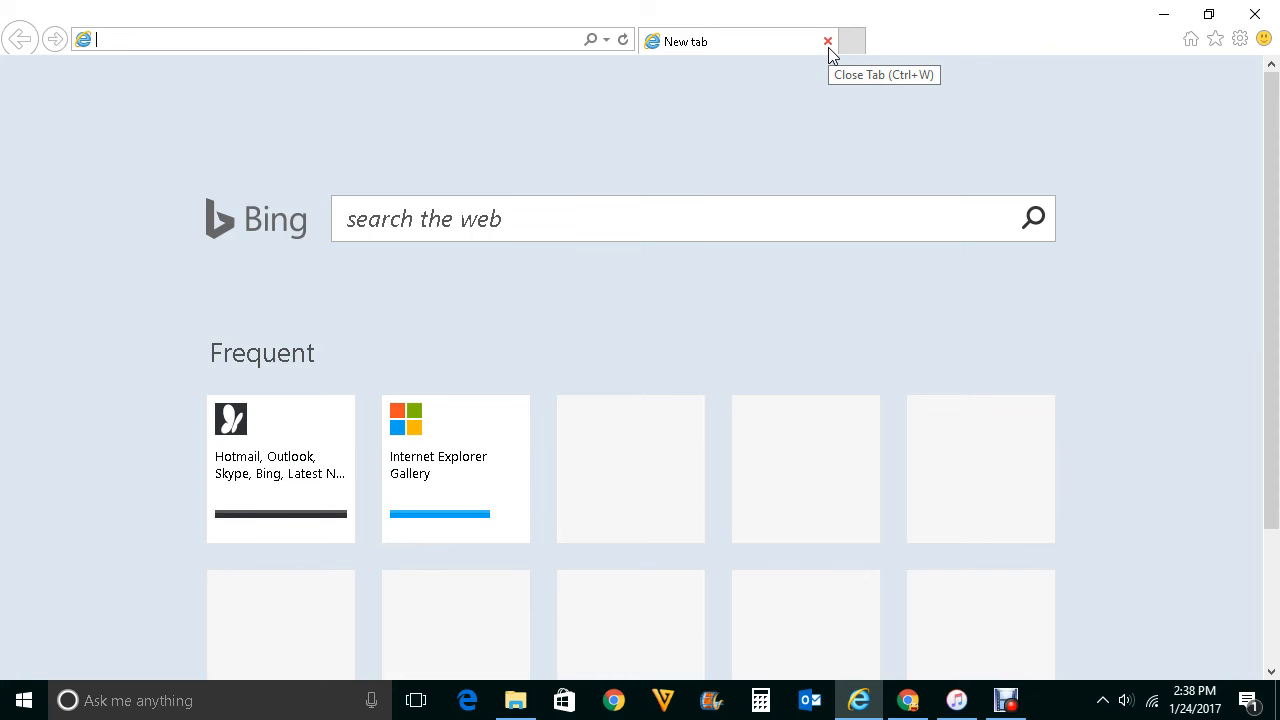
pyautogui.click(1240, 38)
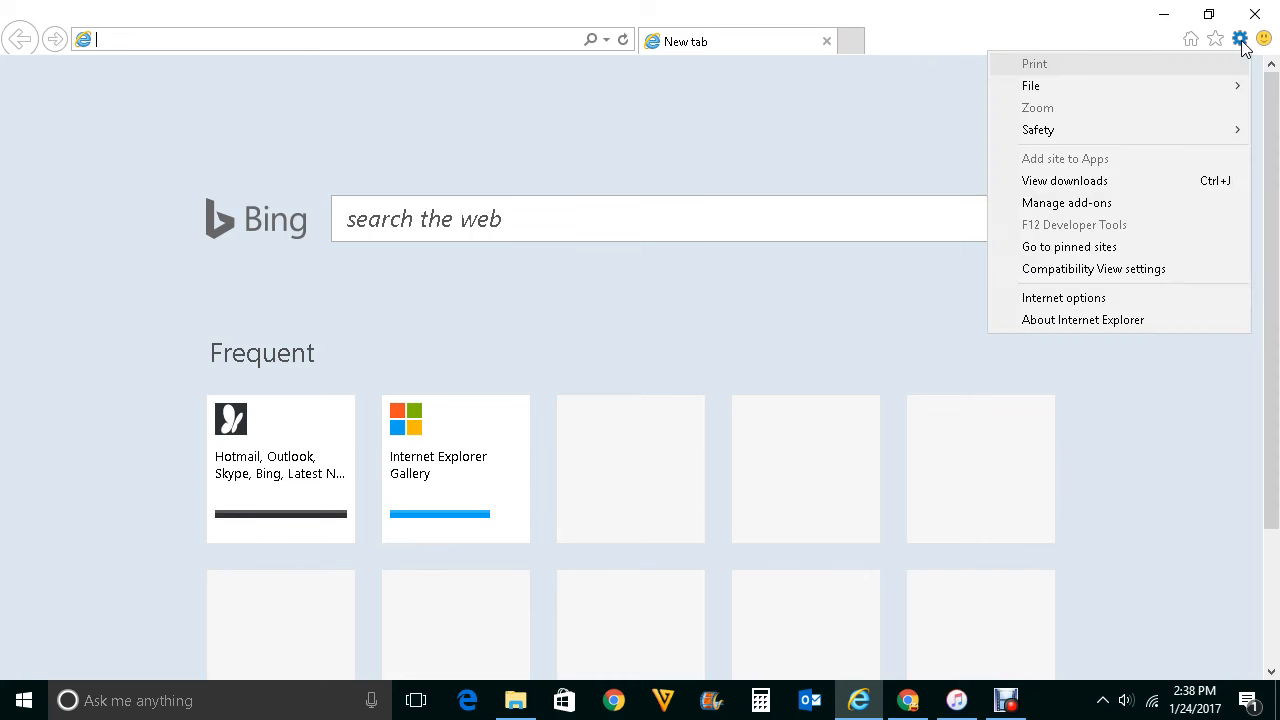
pyautogui.moveTo(1078, 212)
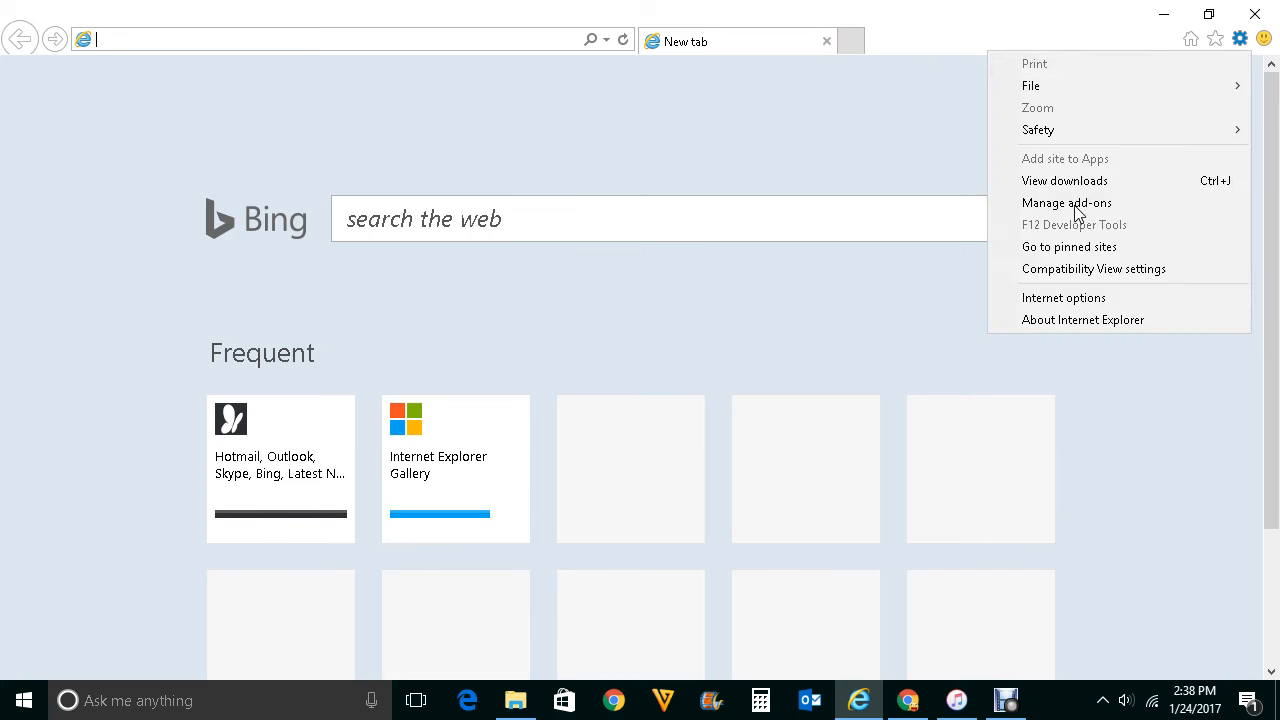
pyautogui.click(1066, 202)
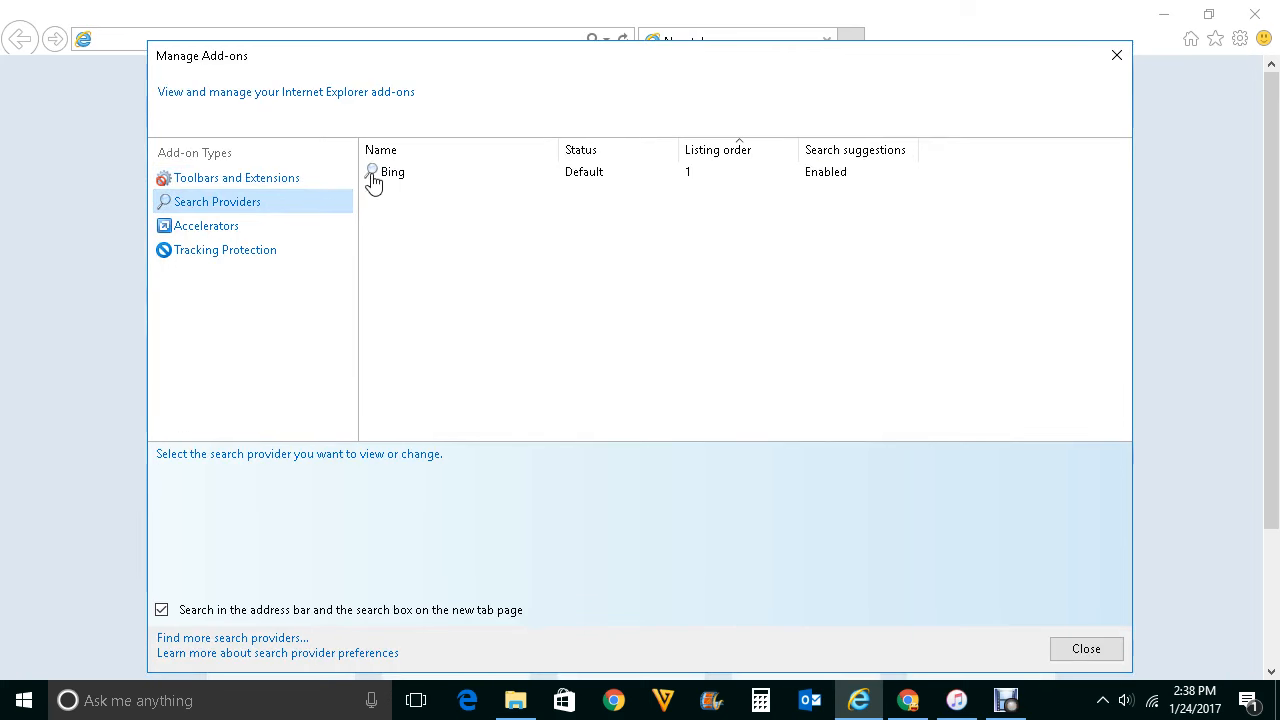
pyautogui.moveTo(588, 186)
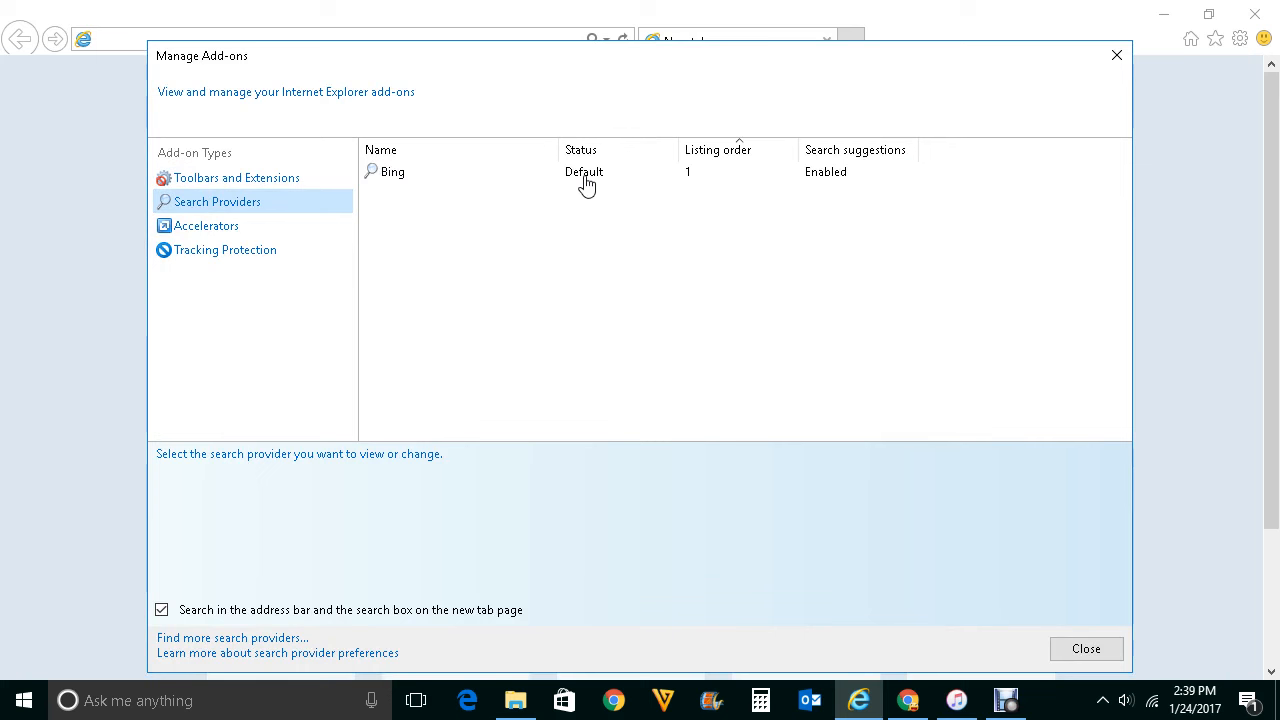
pyautogui.moveTo(390, 184)
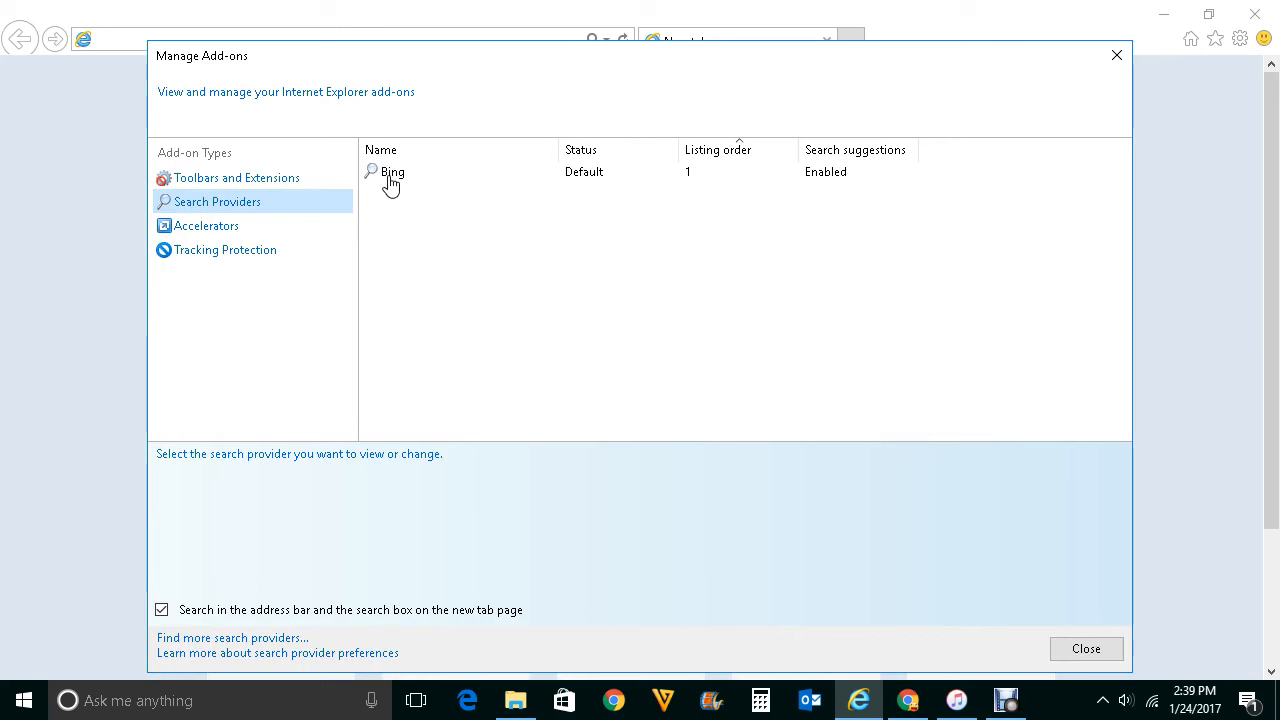
pyautogui.moveTo(400, 210)
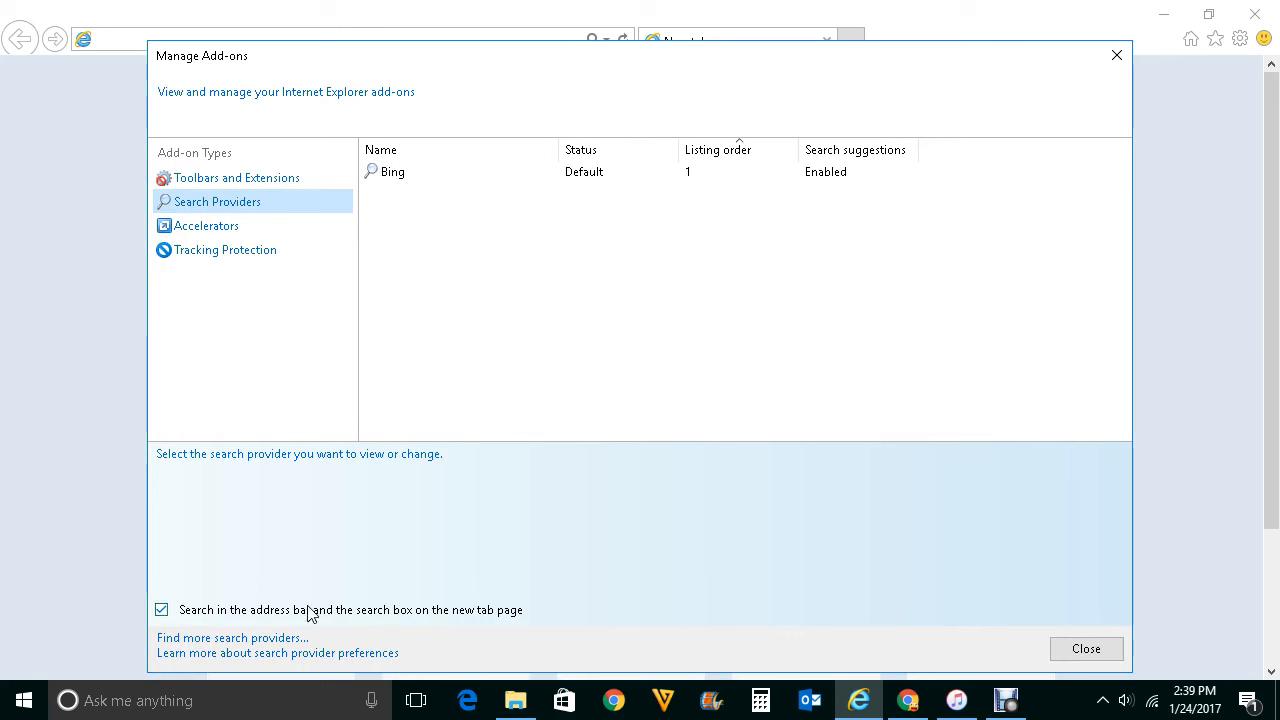
pyautogui.moveTo(226, 644)
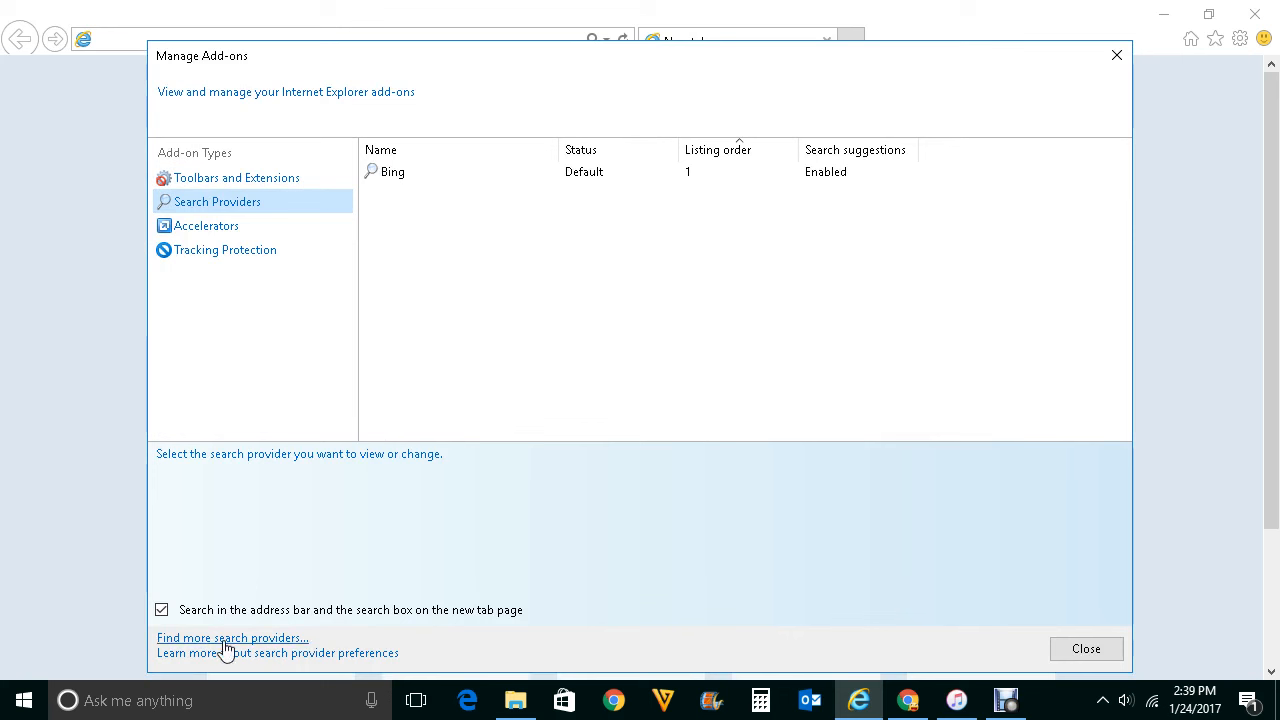
# Add Google Search from the Internet Explorer Gallery and close the gallery window
pyautogui.click(232, 638)
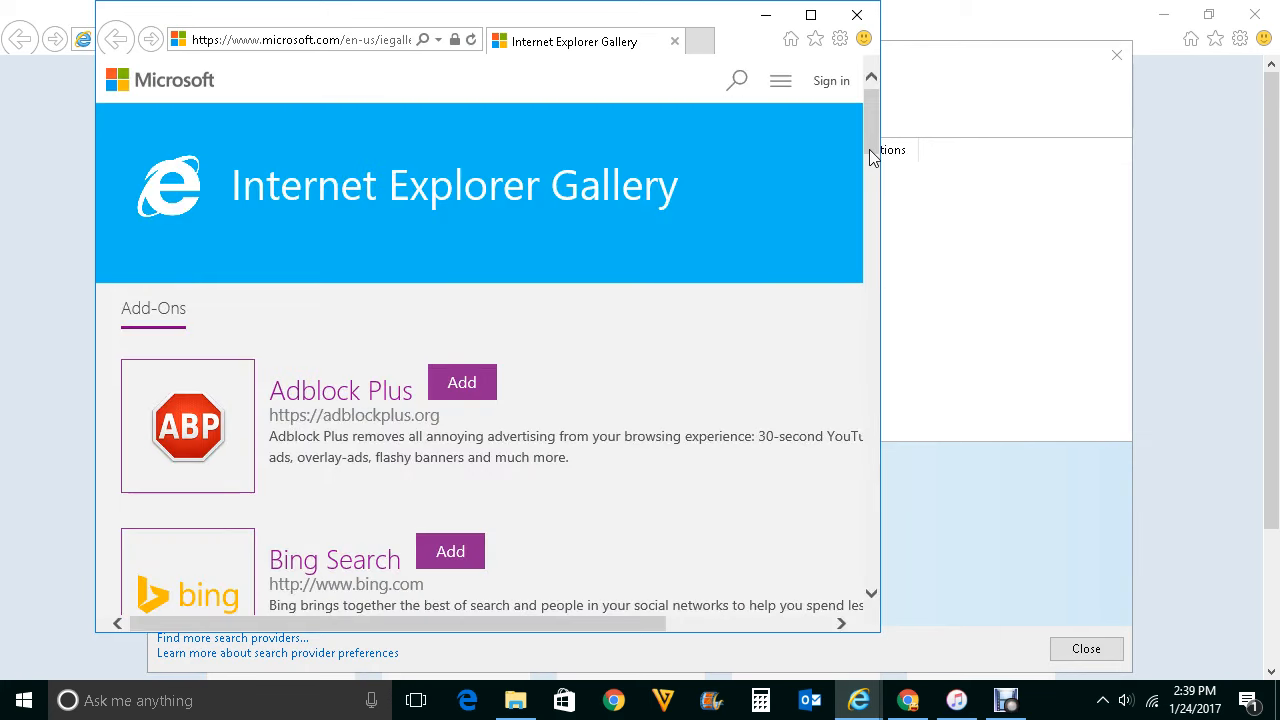
pyautogui.scroll(-3)
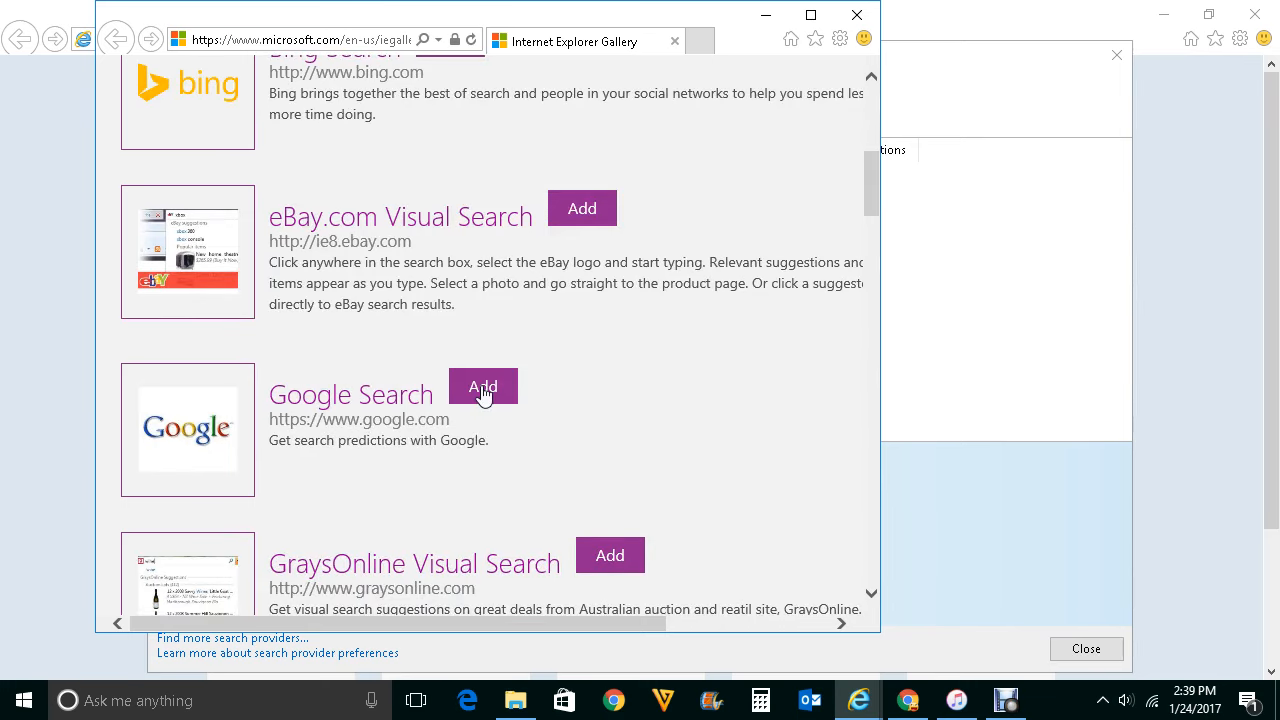
pyautogui.click(484, 388)
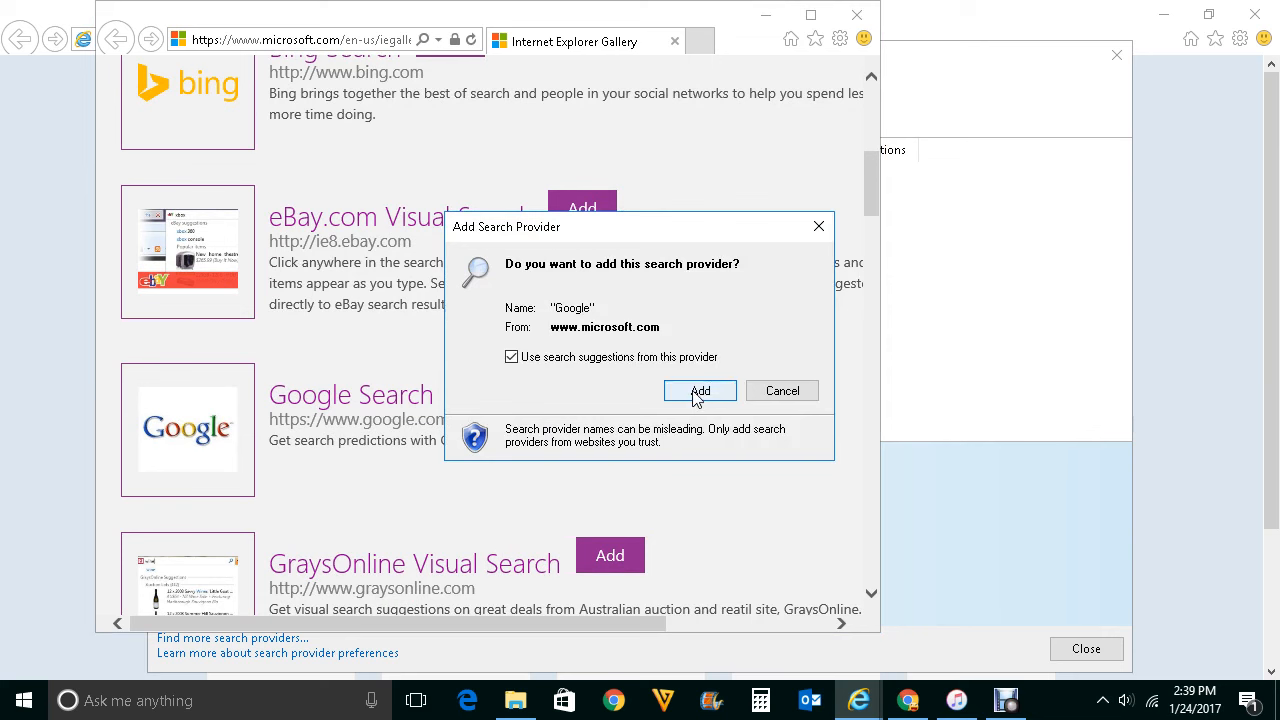
pyautogui.click(700, 390)
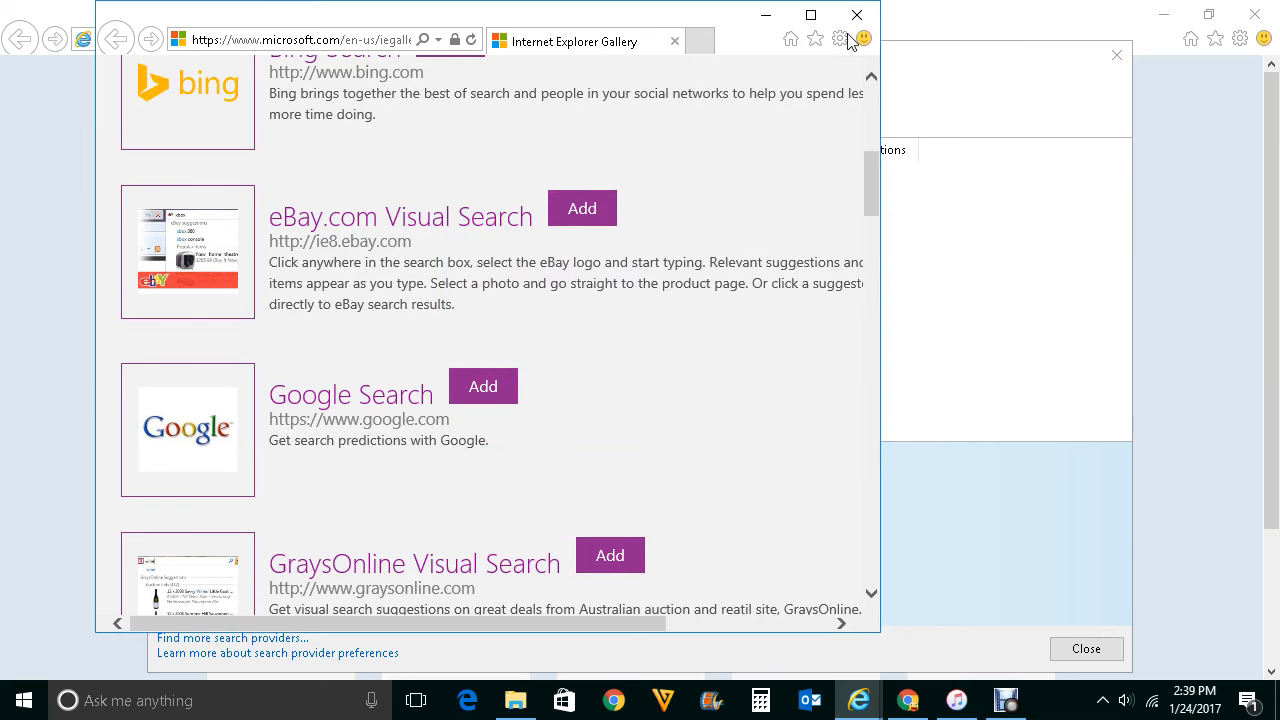
pyautogui.moveTo(856, 16)
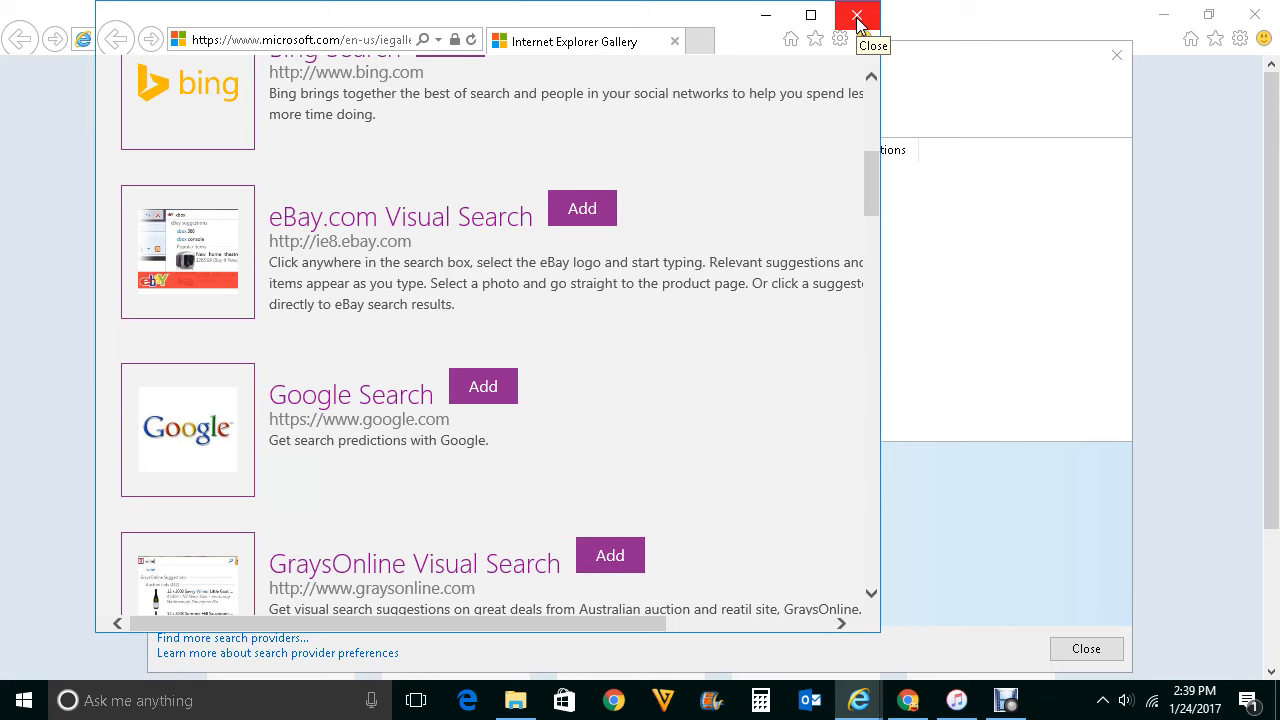
pyautogui.click(856, 18)
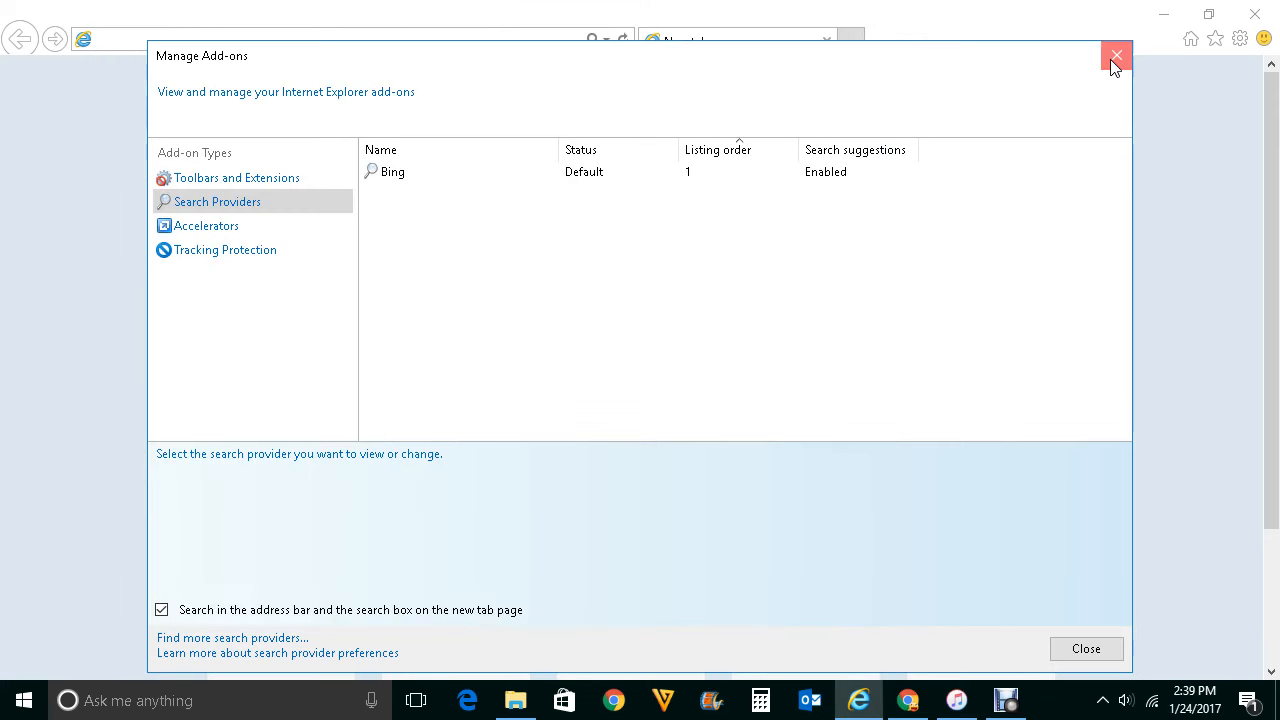
# In Search Providers, set Google as default, remove Bing, and close Manage Add-ons
pyautogui.click(1116, 56)
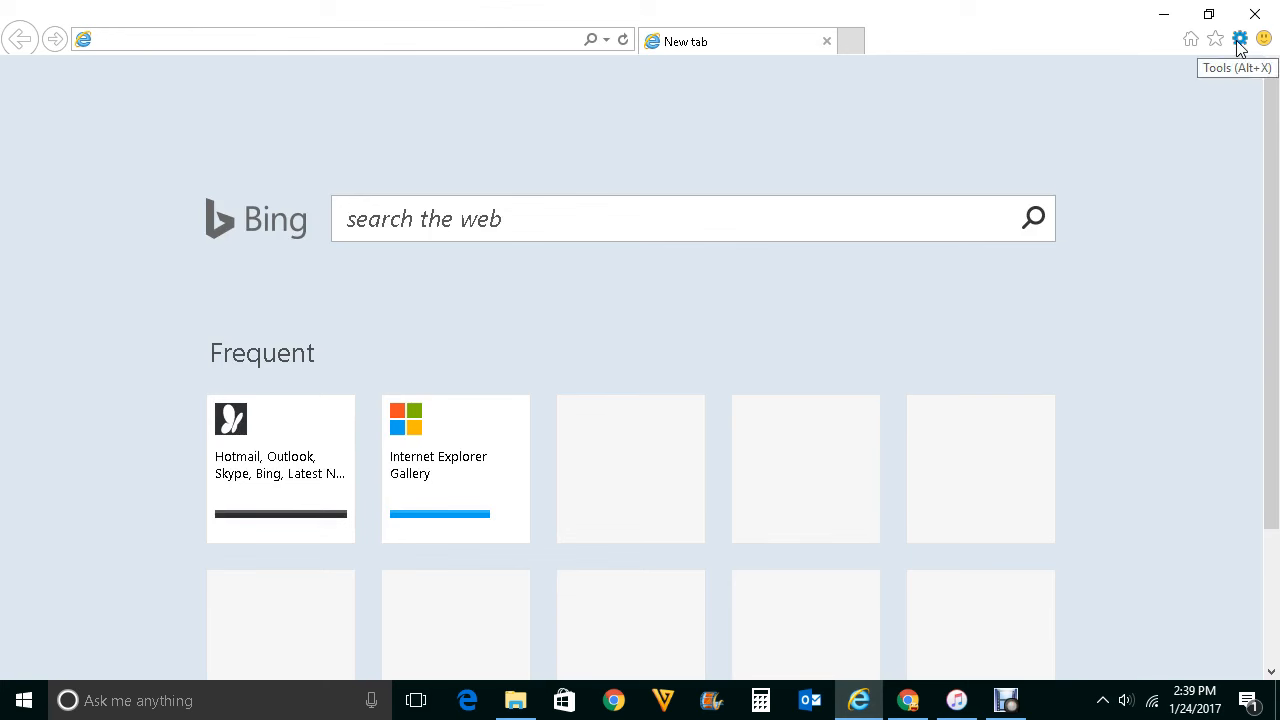
pyautogui.moveTo(1088, 212)
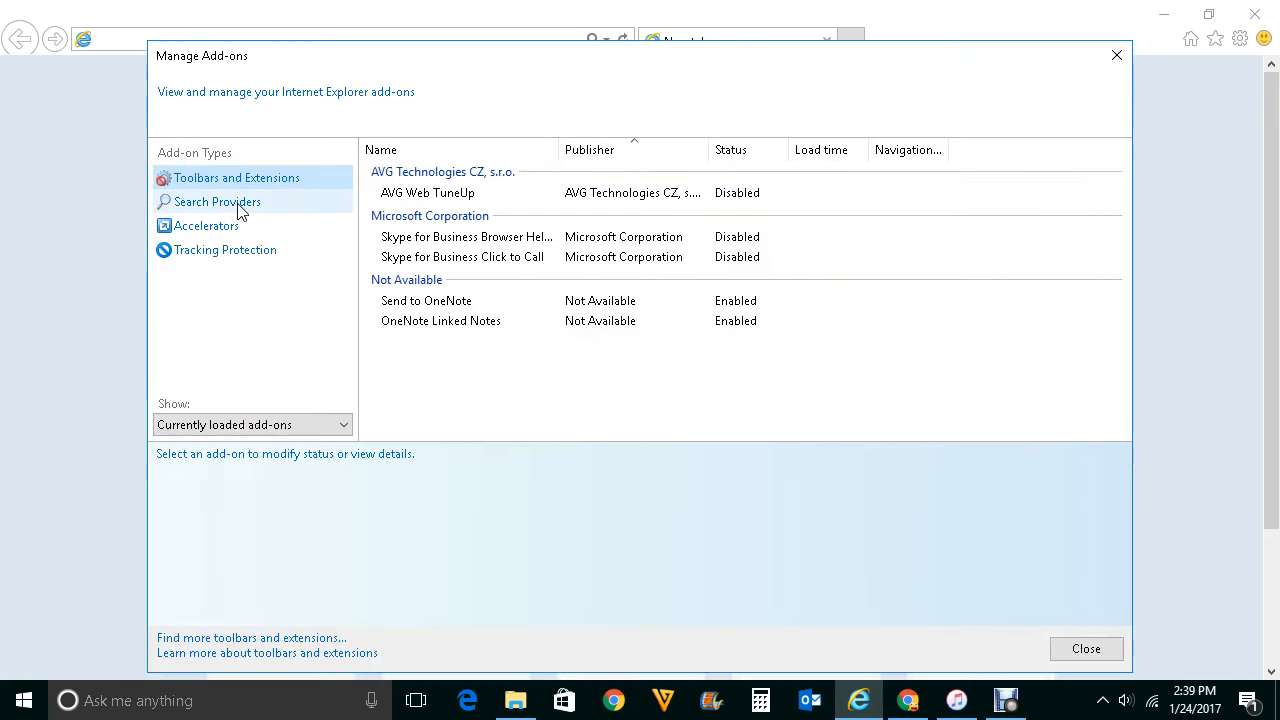
pyautogui.click(216, 200)
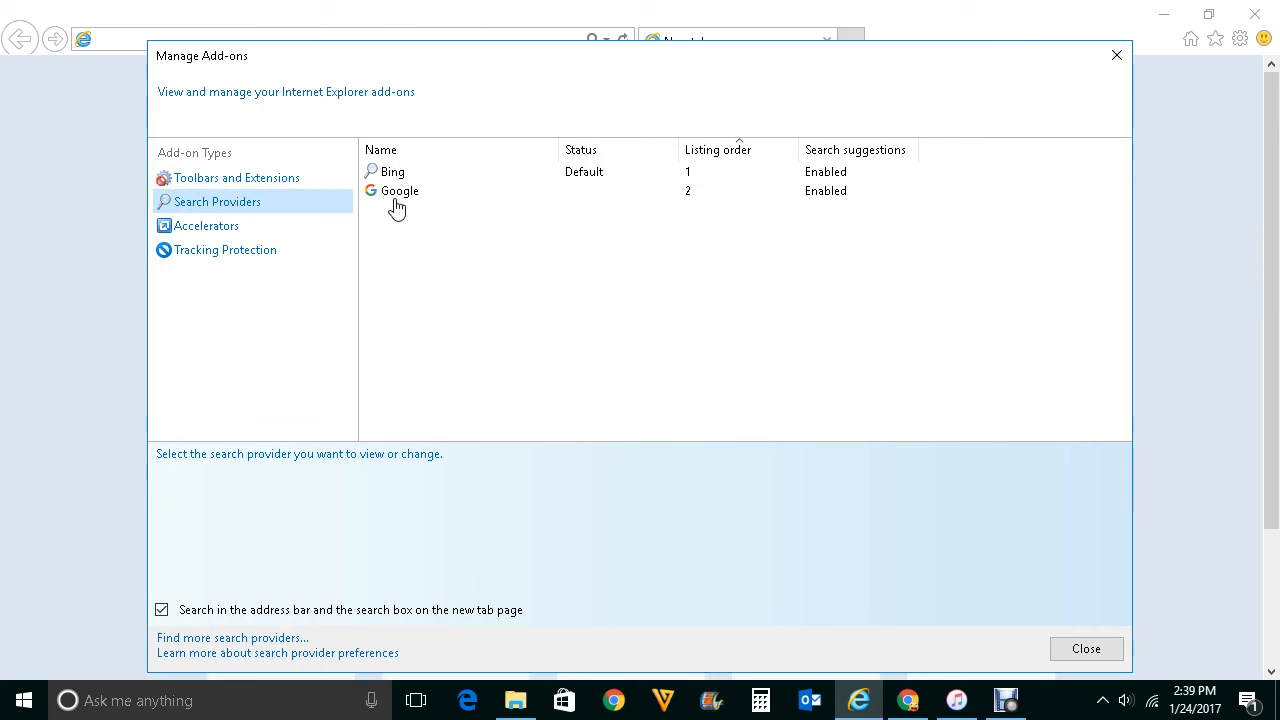
pyautogui.moveTo(440, 184)
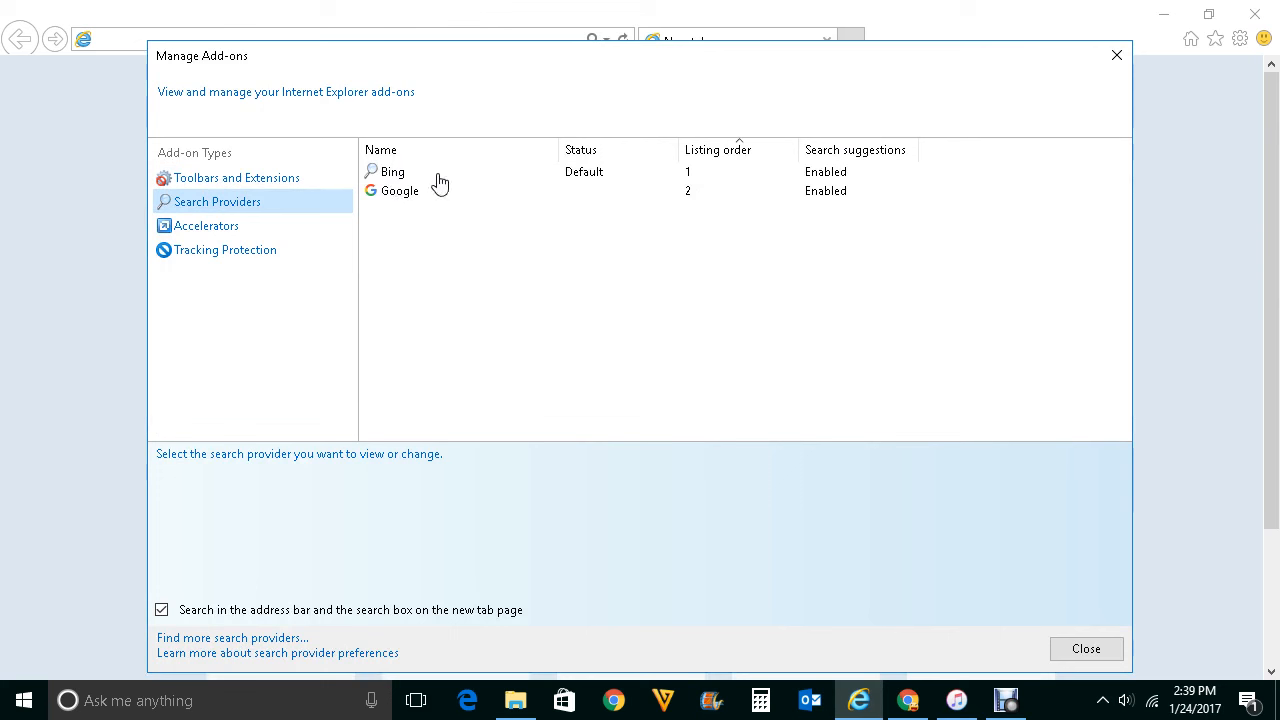
pyautogui.moveTo(428, 248)
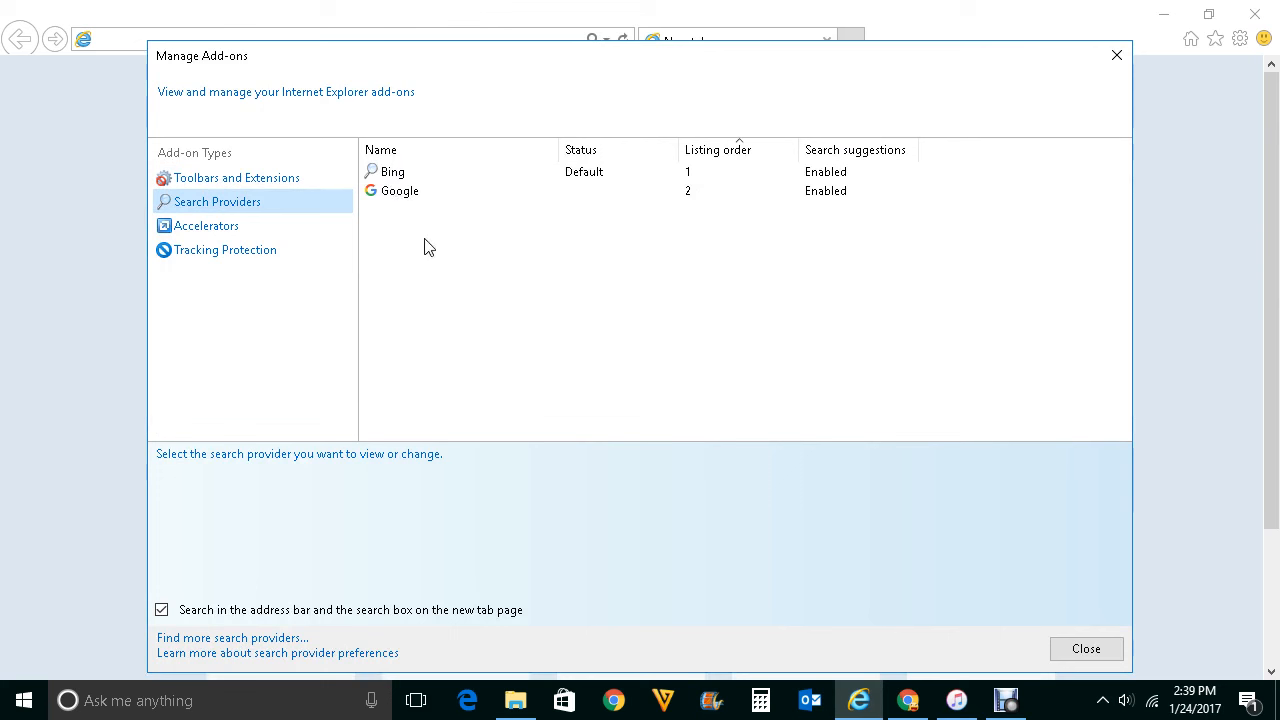
pyautogui.moveTo(400, 198)
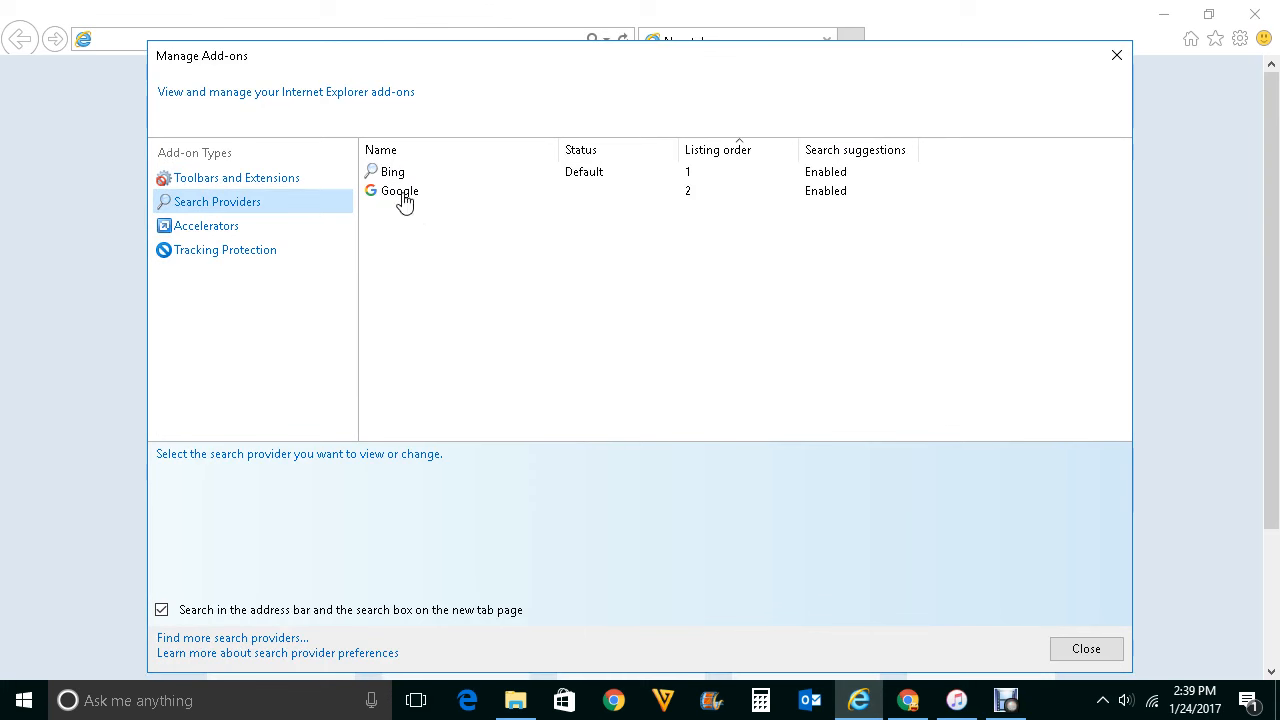
pyautogui.rightClick(398, 190)
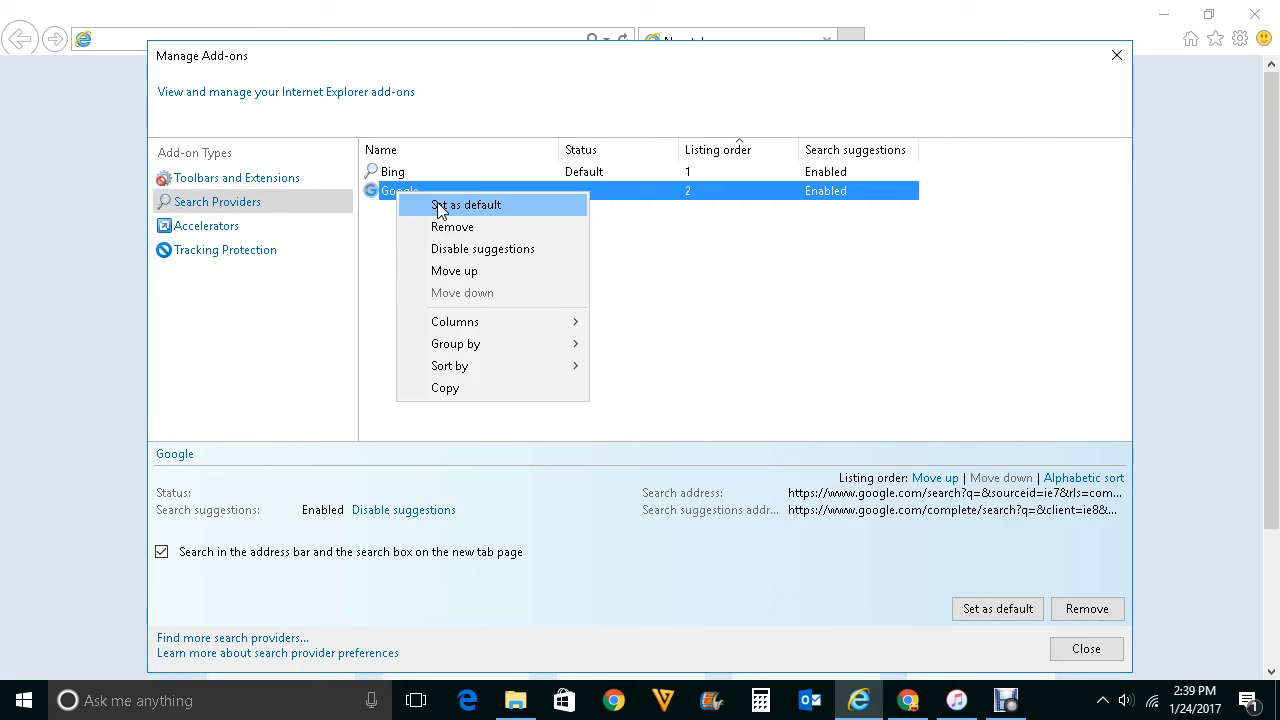
pyautogui.moveTo(470, 210)
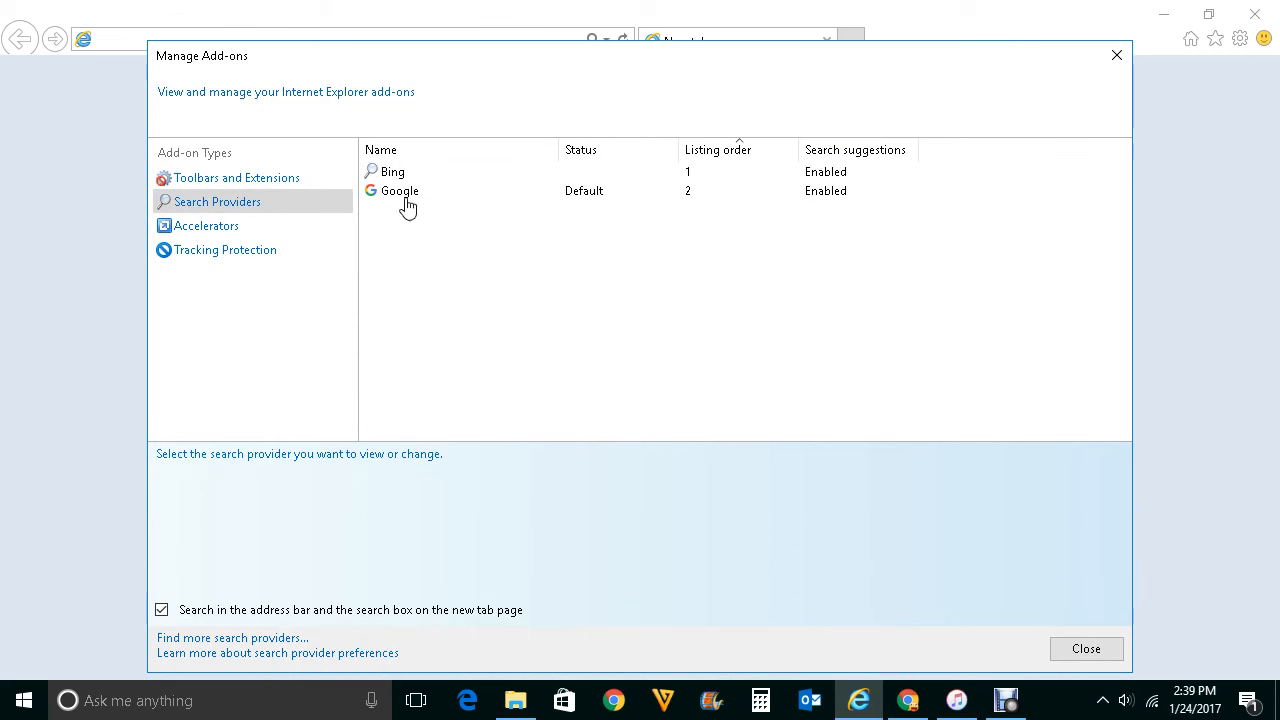
pyautogui.moveTo(580, 204)
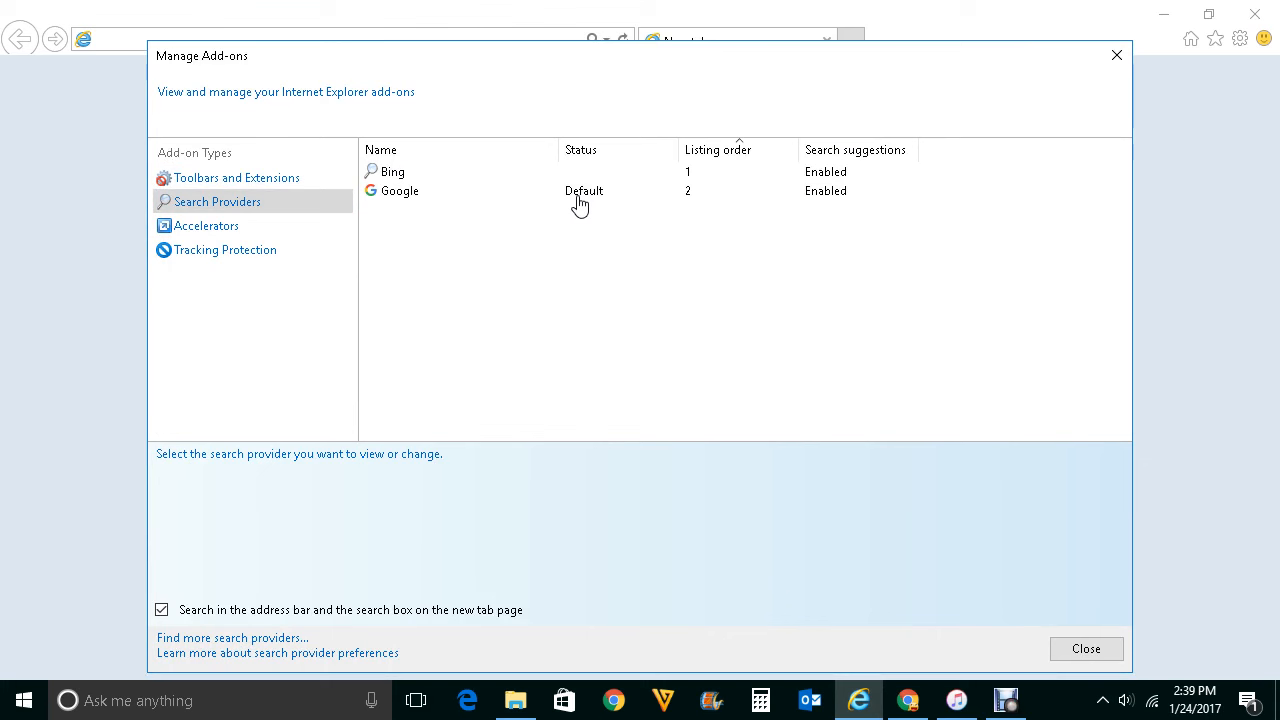
pyautogui.rightClick(384, 172)
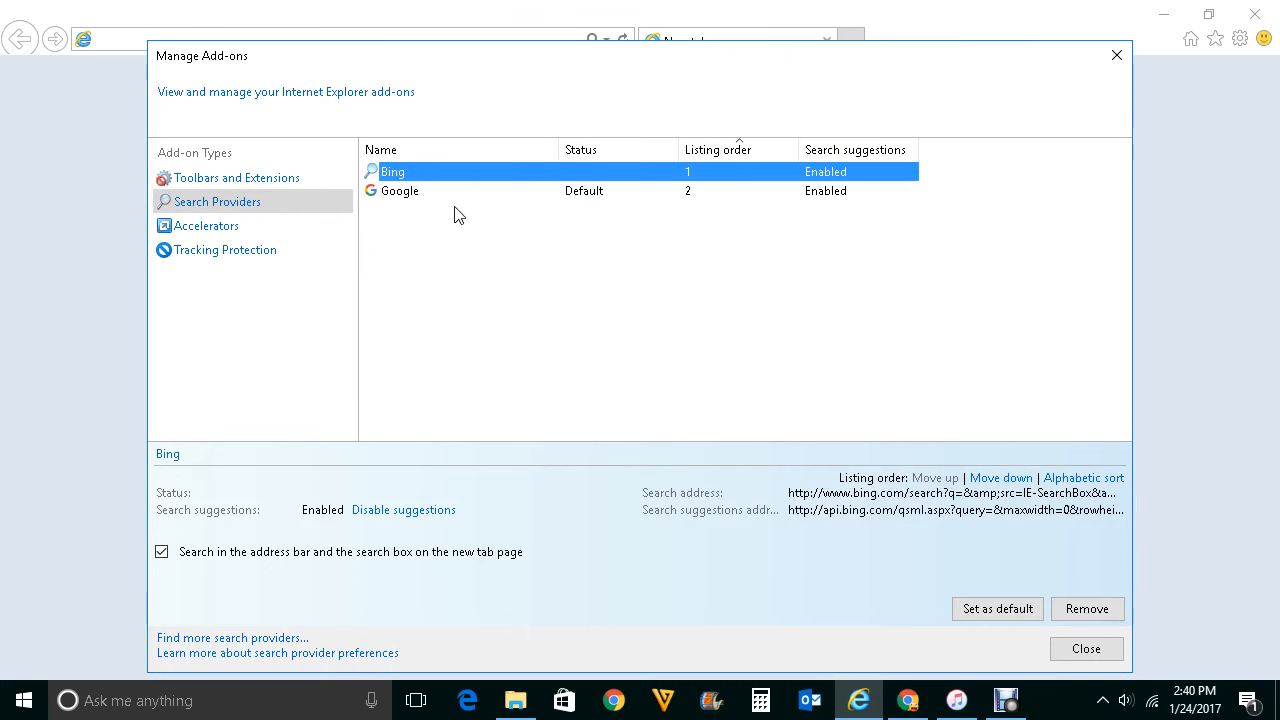
pyautogui.click(1086, 648)
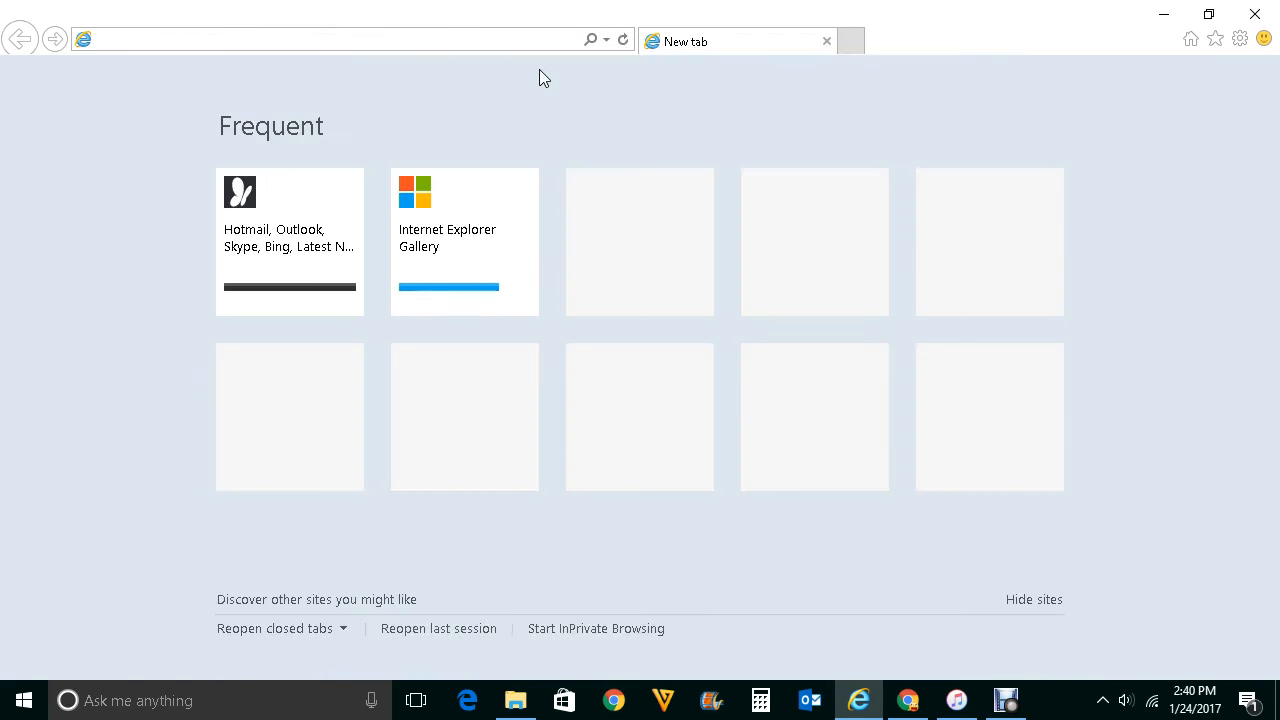
# Search 'how to make a cake' from the address bar via the Google Search suggestion
pyautogui.click(300, 40)
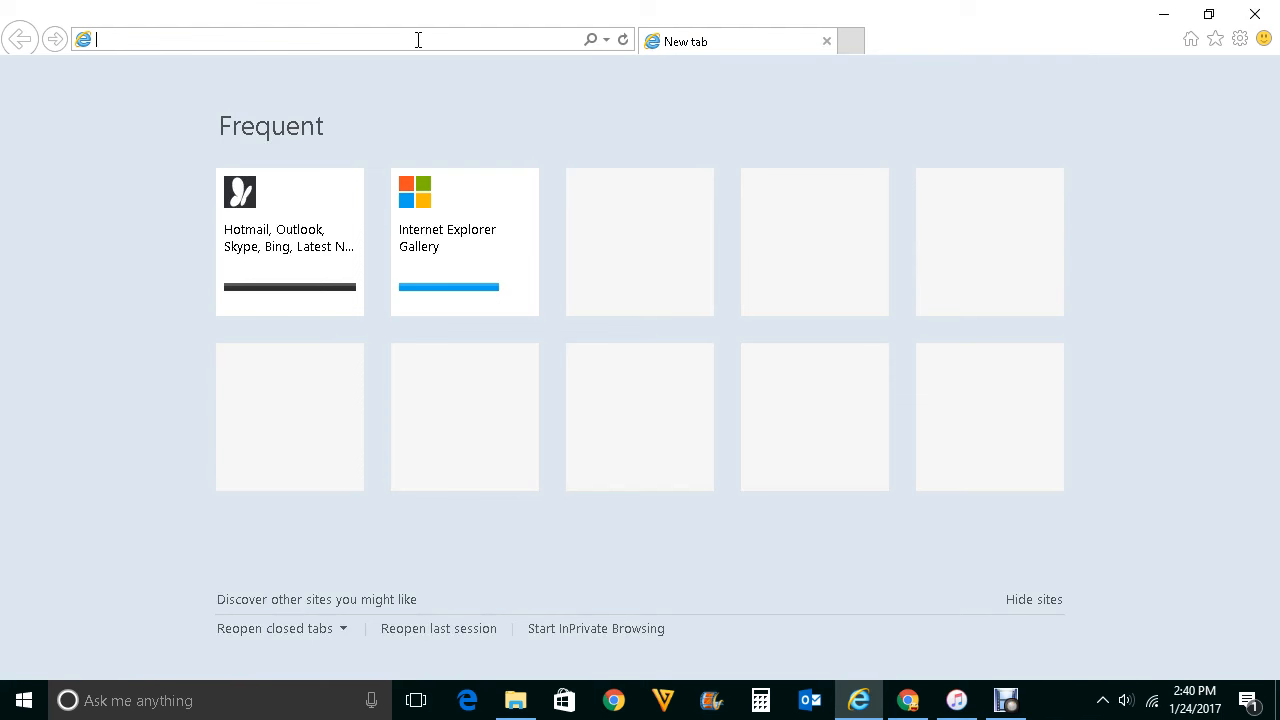
pyautogui.write('how t')
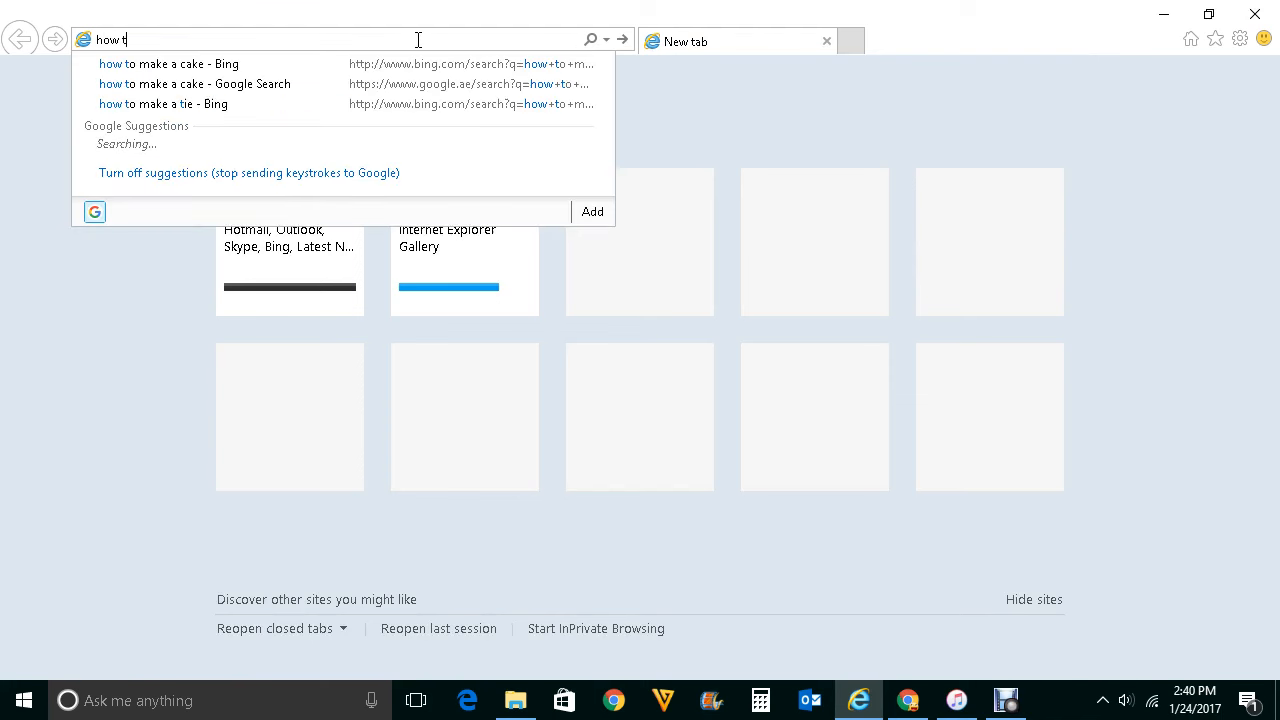
pyautogui.click(196, 84)
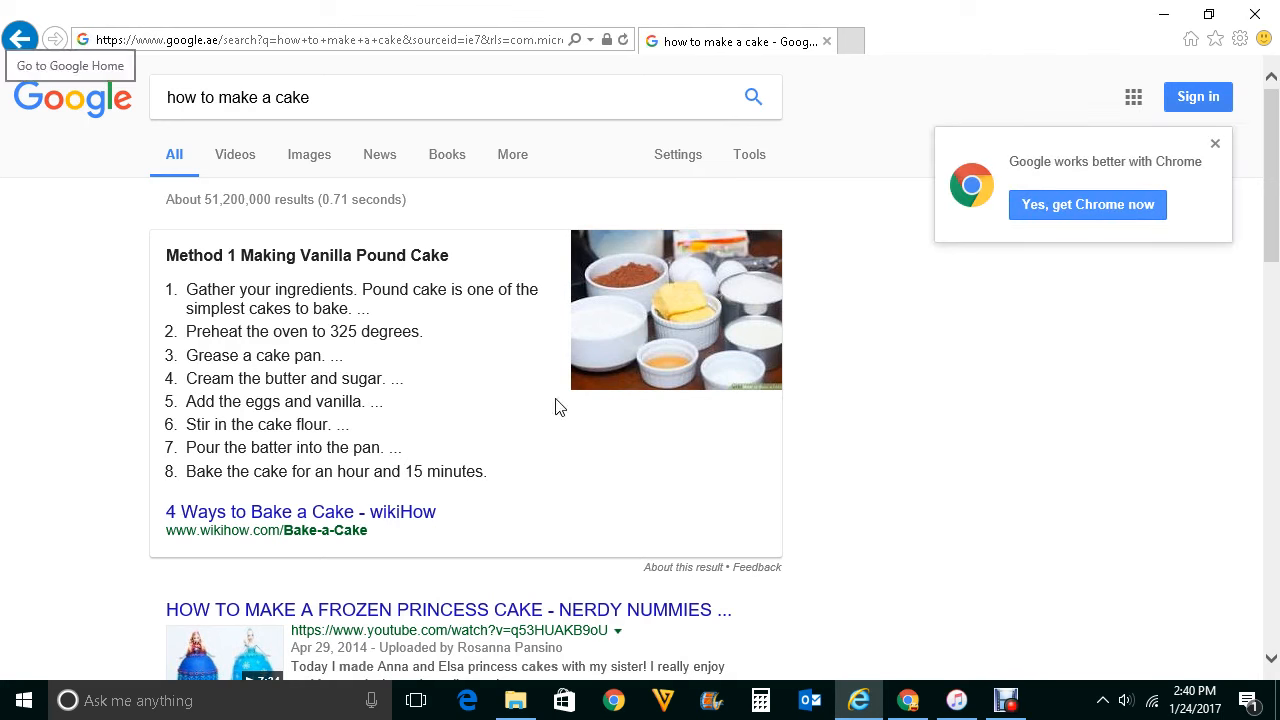
pyautogui.moveTo(1052, 464)
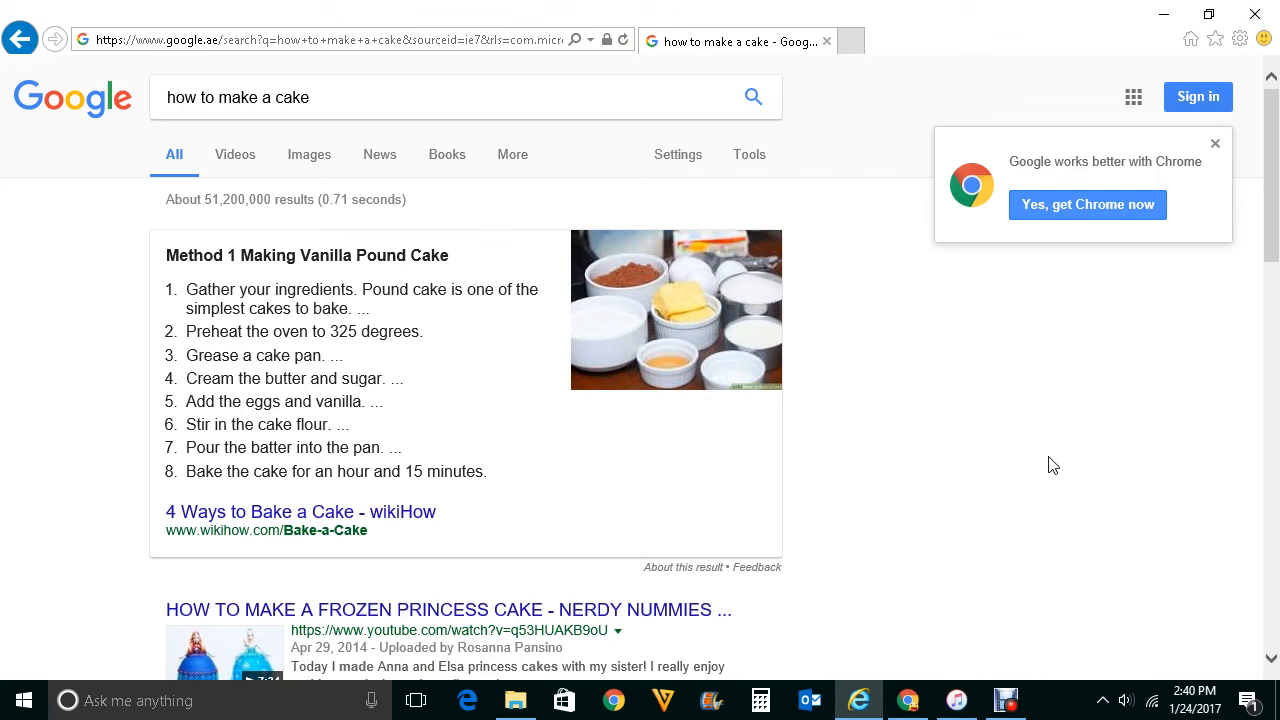